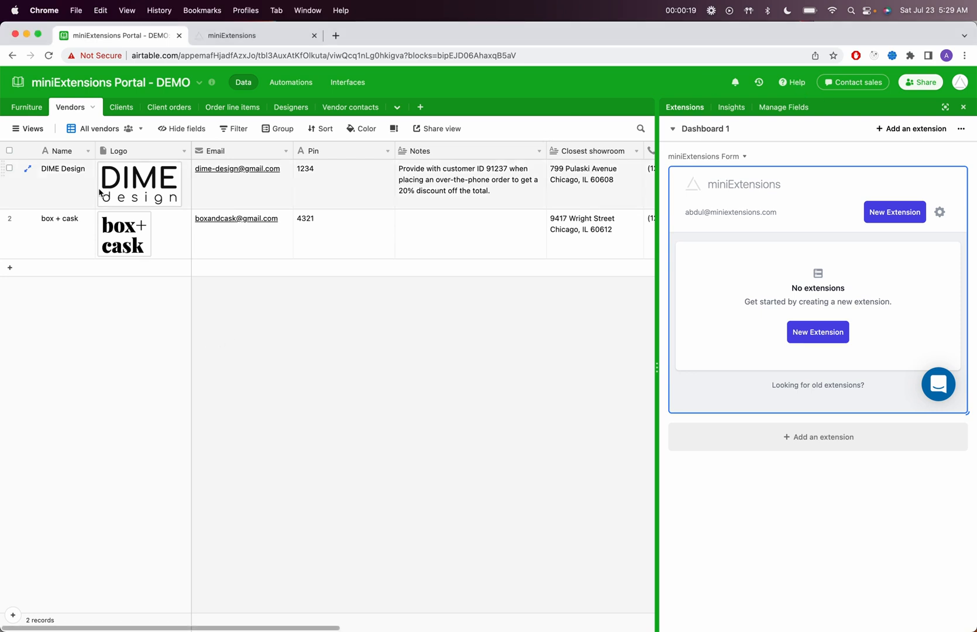
mouse_move(76, 181)
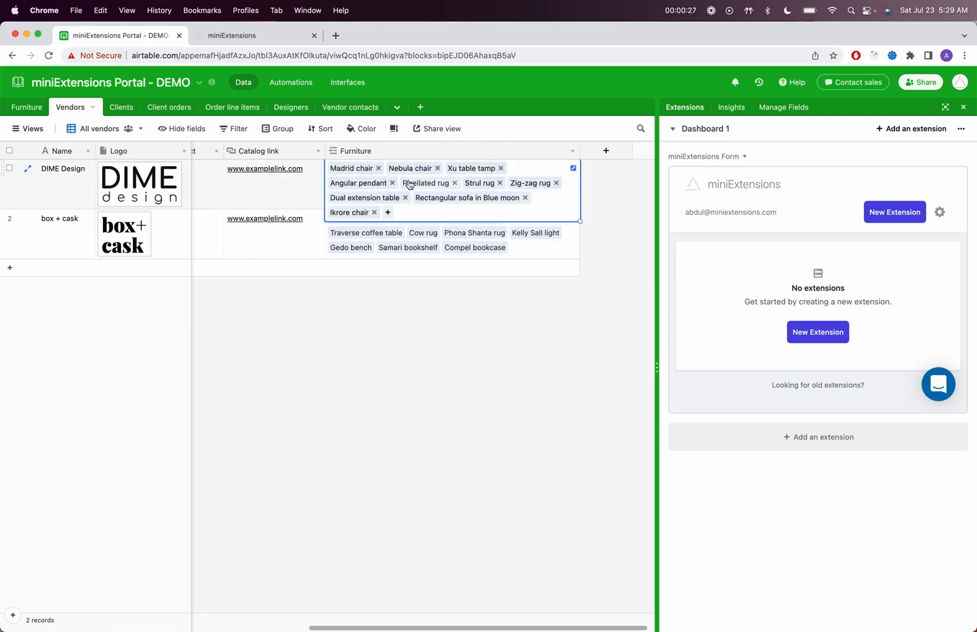
- Make Vendors the table that portal users log in from
click(26, 108)
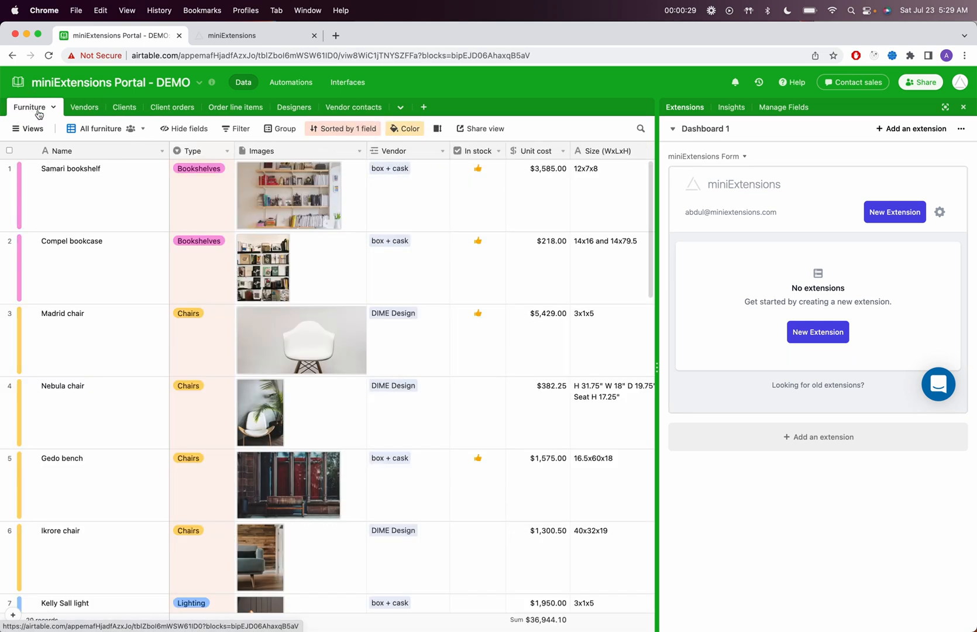
click(84, 108)
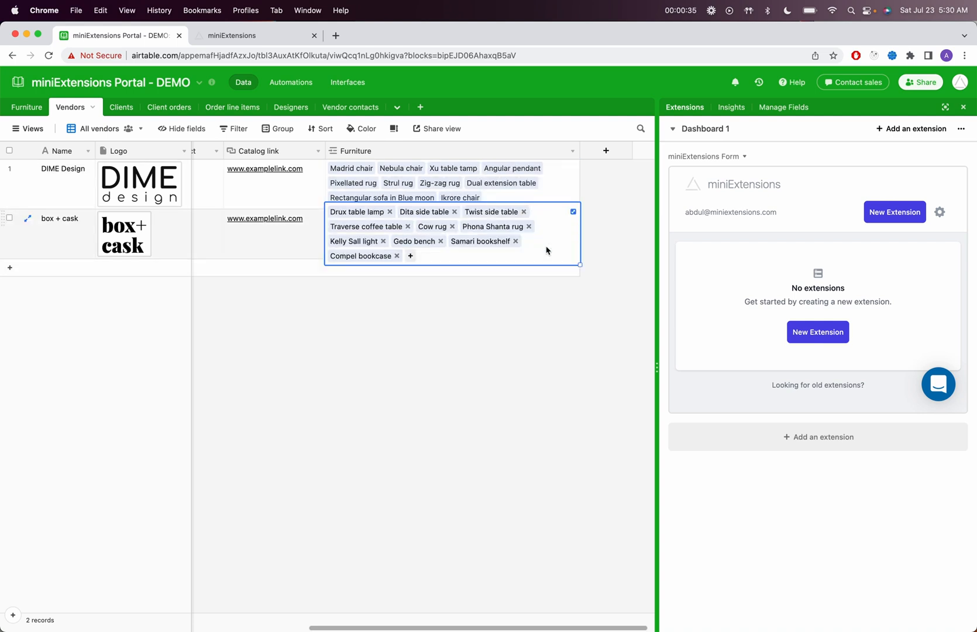
click(76, 192)
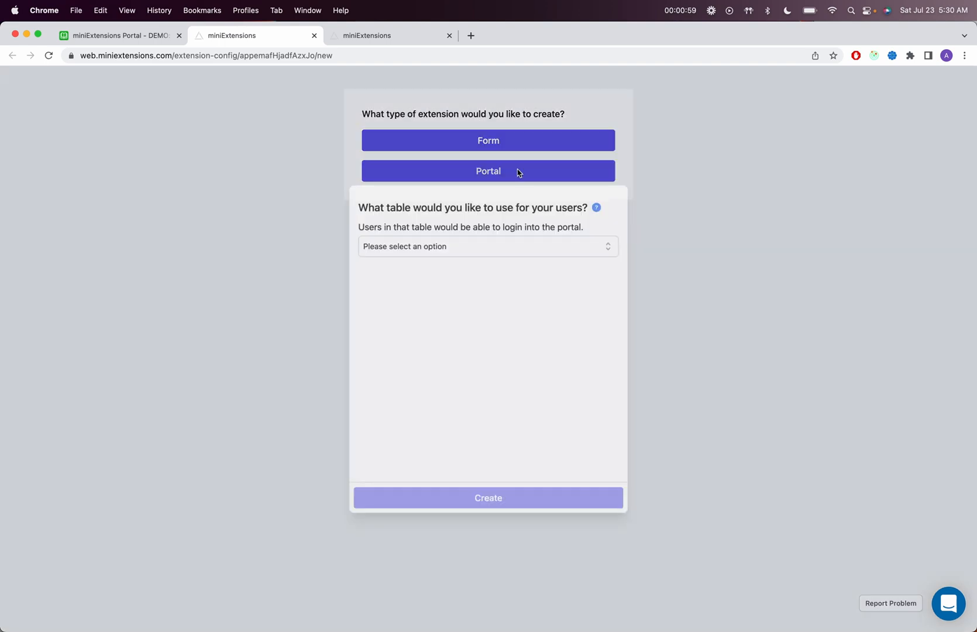
click(487, 245)
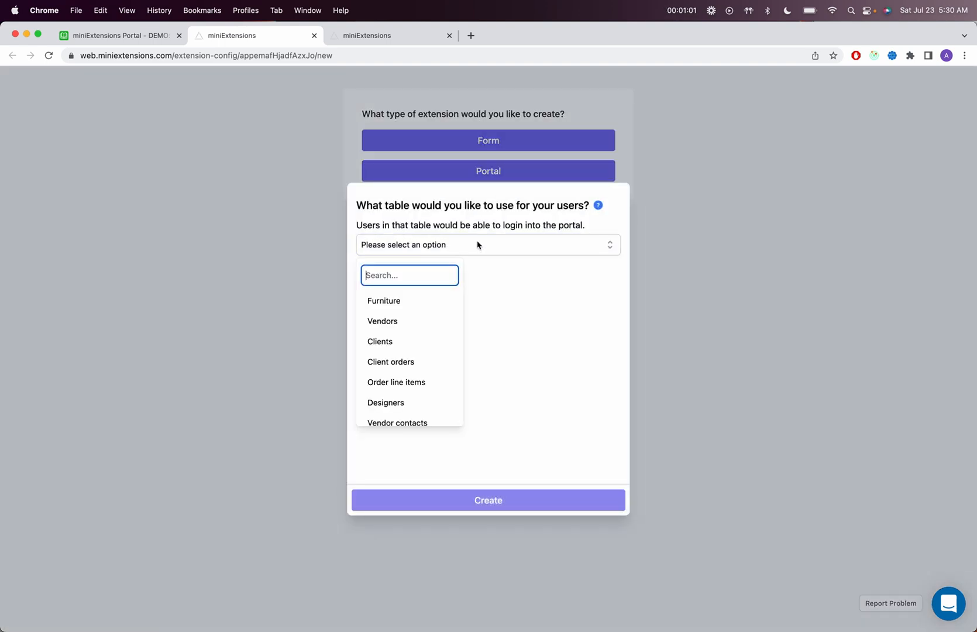
mouse_move(433, 330)
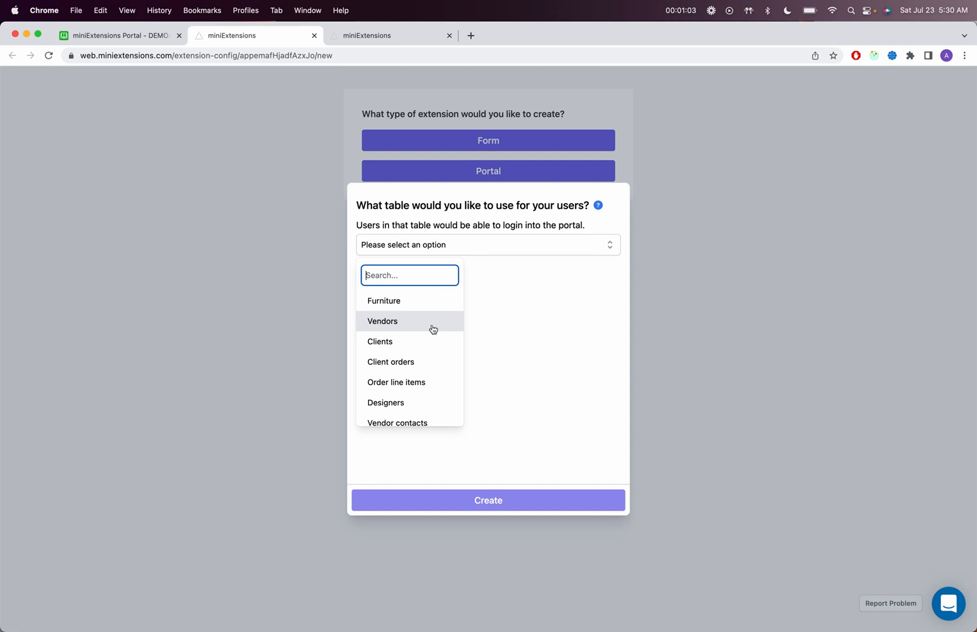
click(382, 322)
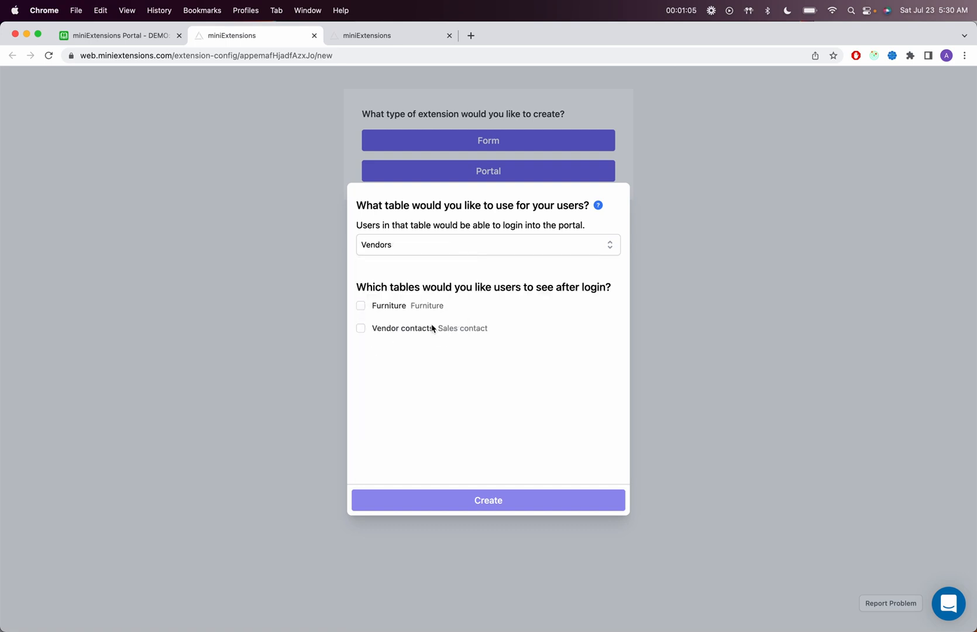
- Tick Furniture and Vendor contacts as the tables vendors can see after login
click(123, 36)
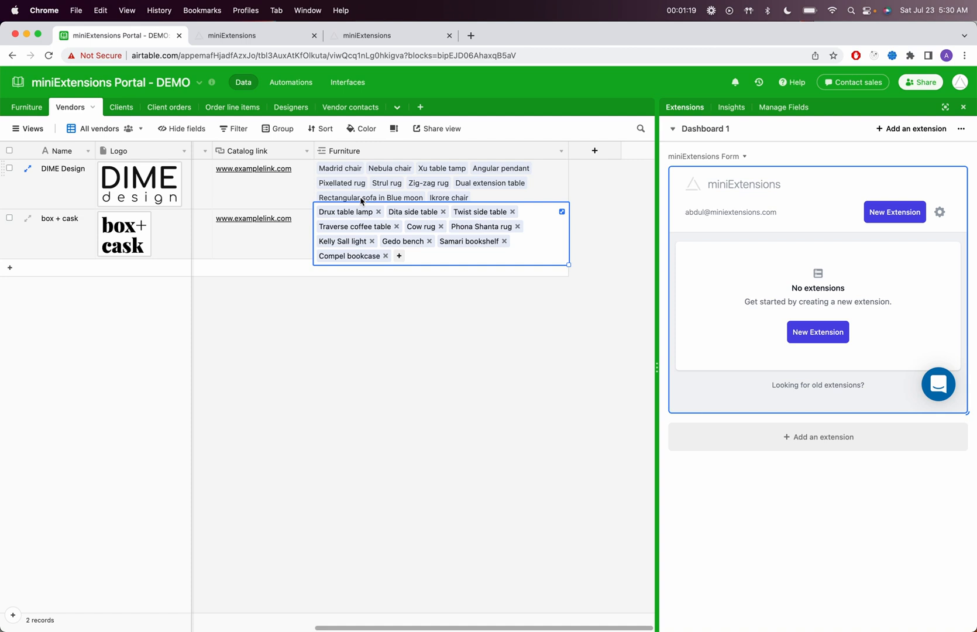
click(366, 36)
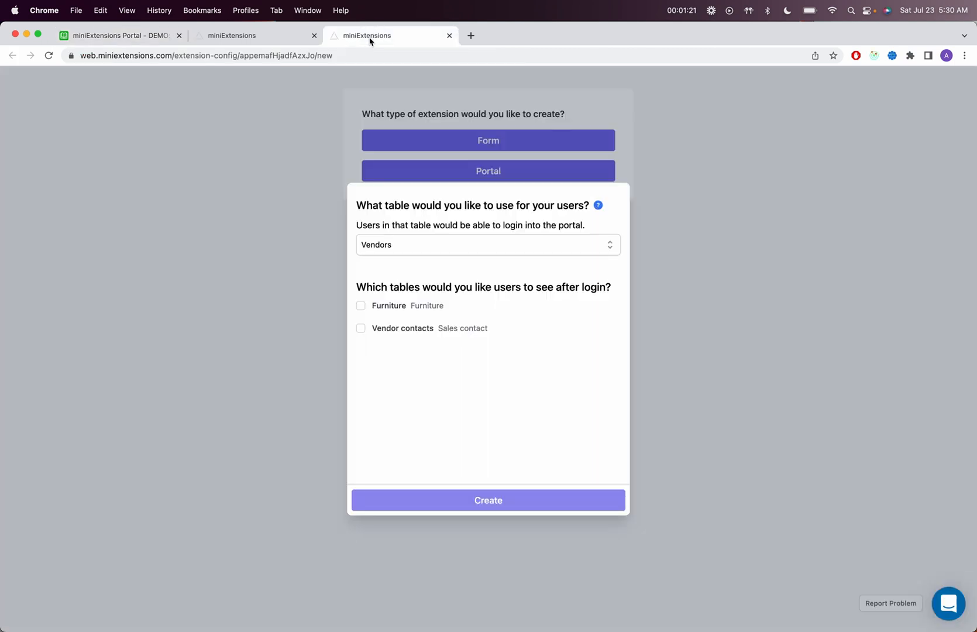
mouse_move(381, 297)
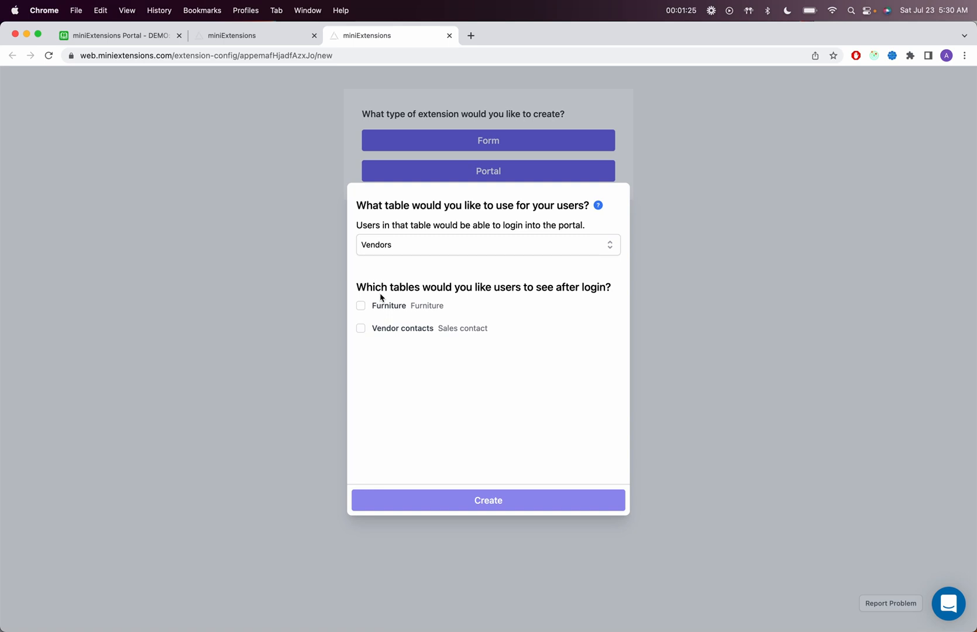
click(360, 306)
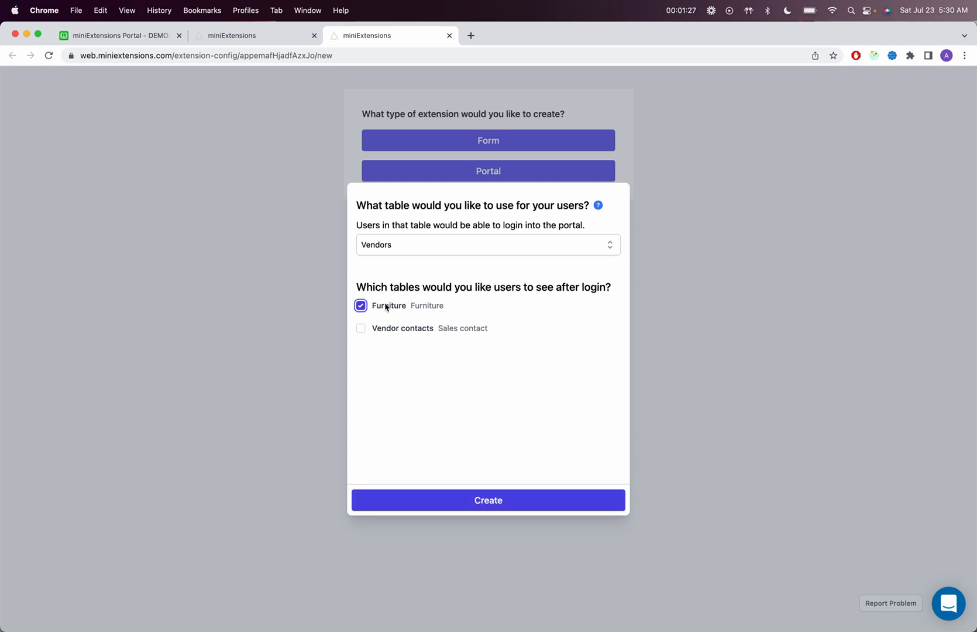
click(361, 328)
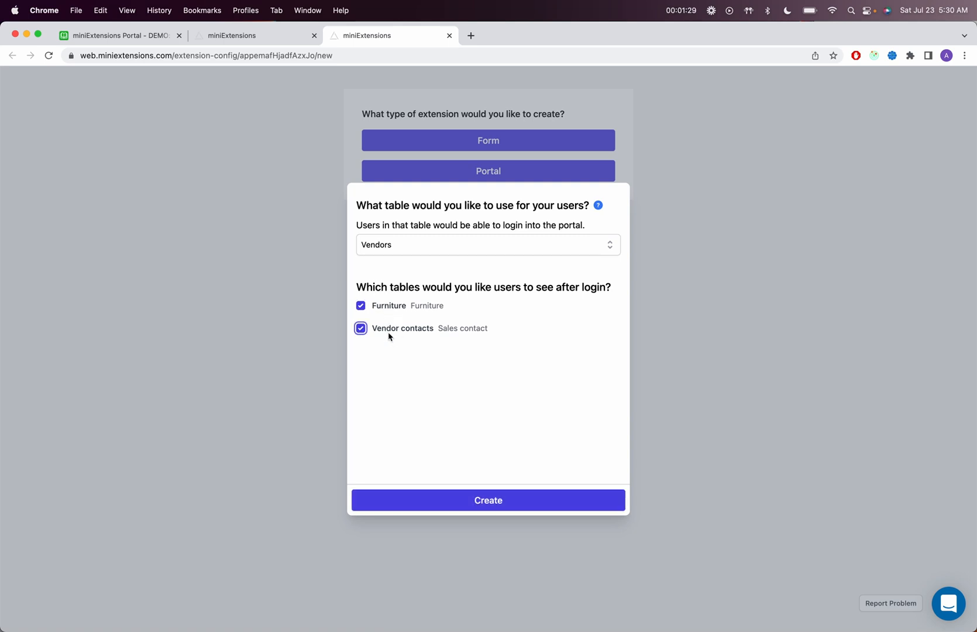
click(123, 37)
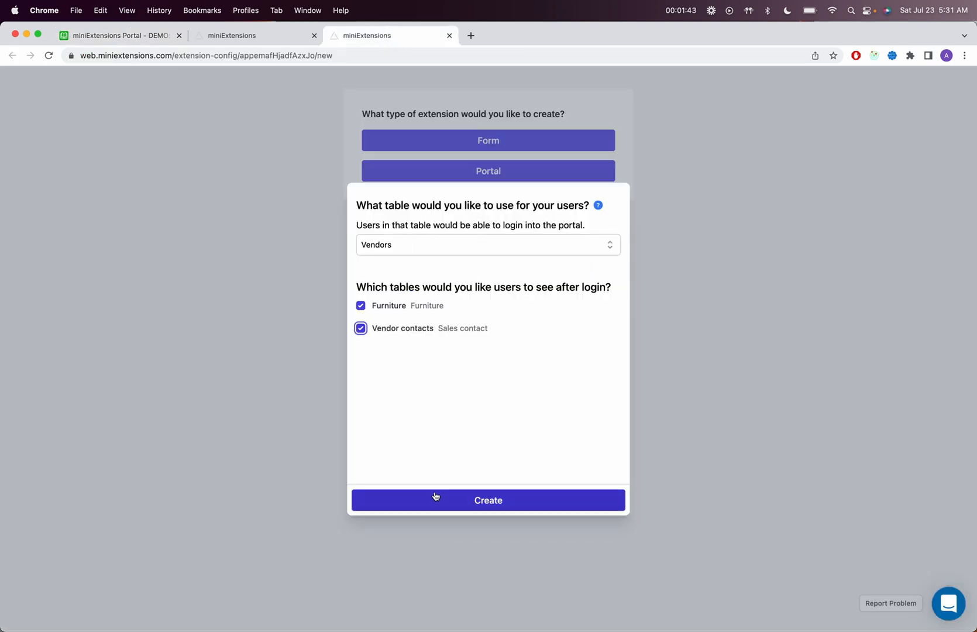
- Create the Vendors Portal with Email and Pin as login fields and check the base's pins
click(488, 499)
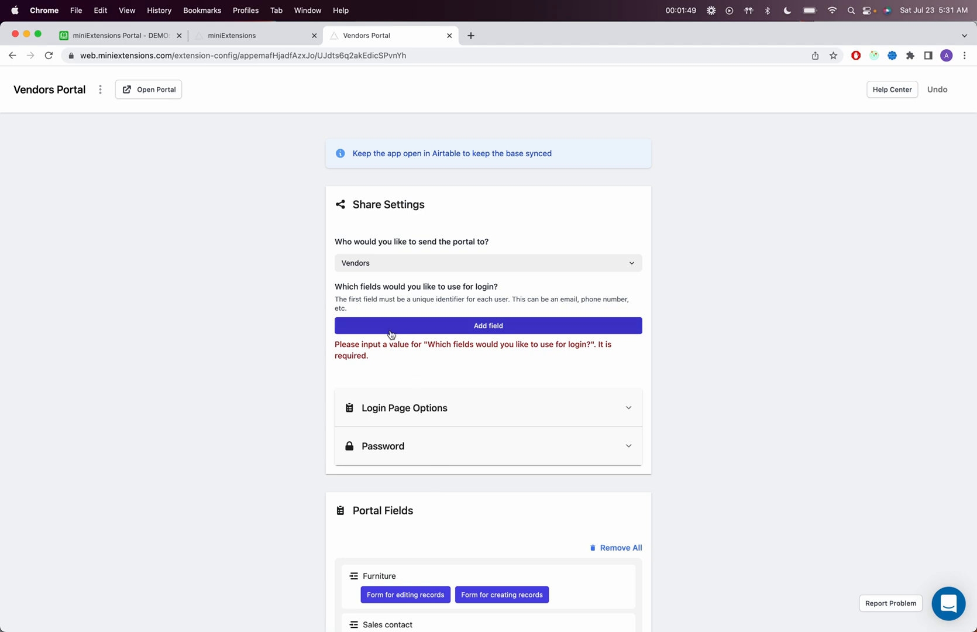
click(488, 326)
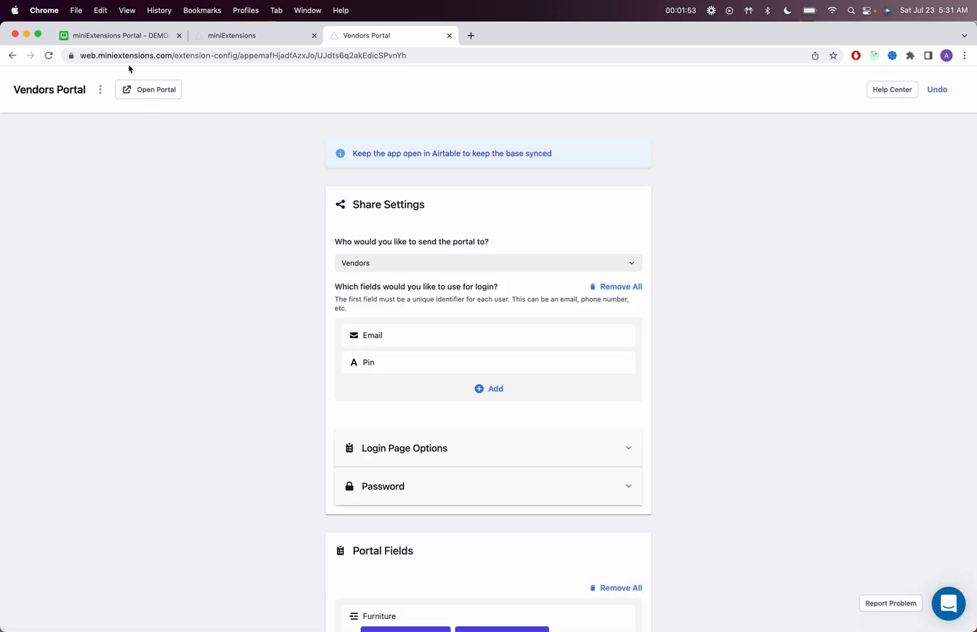
click(122, 36)
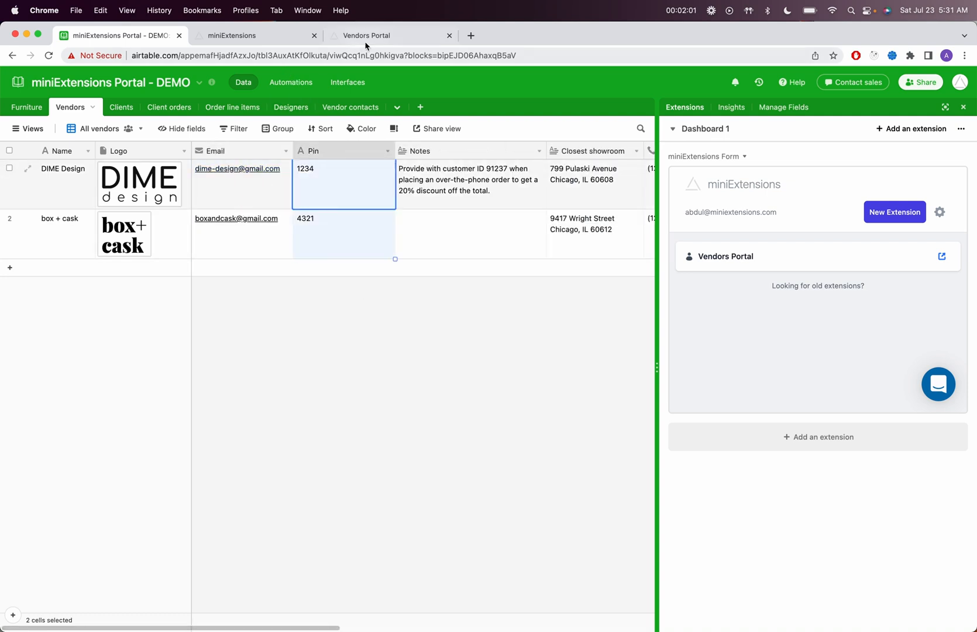
- Log in to the Vendors Portal as DIME Design to see only its linked furniture
click(367, 36)
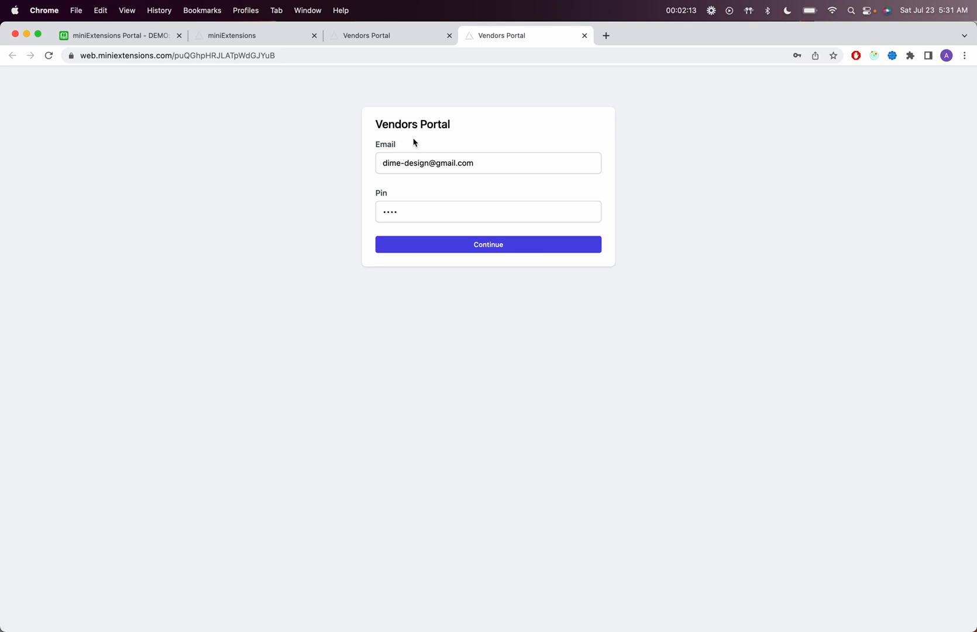
click(365, 35)
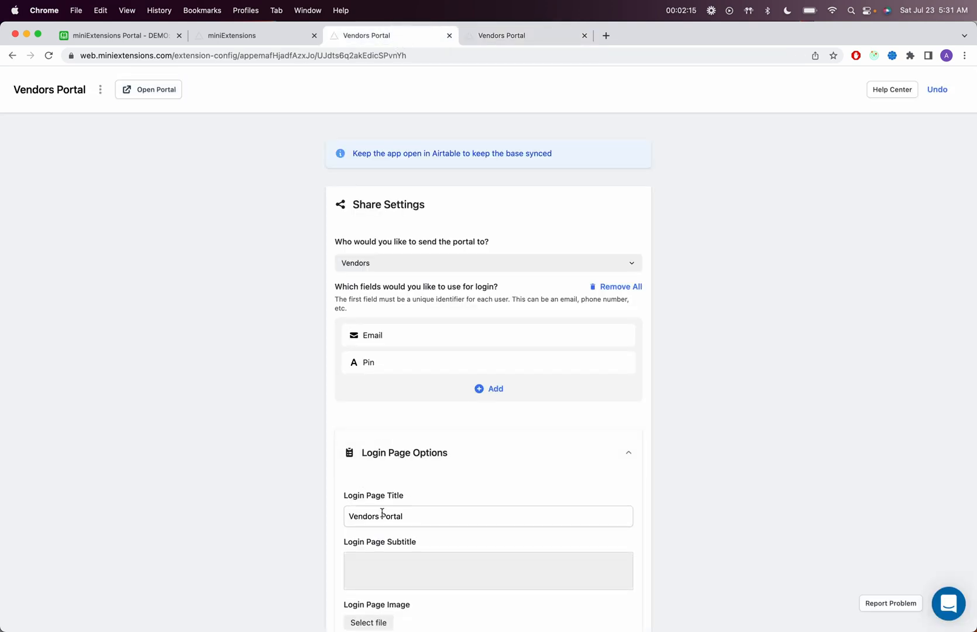
click(516, 37)
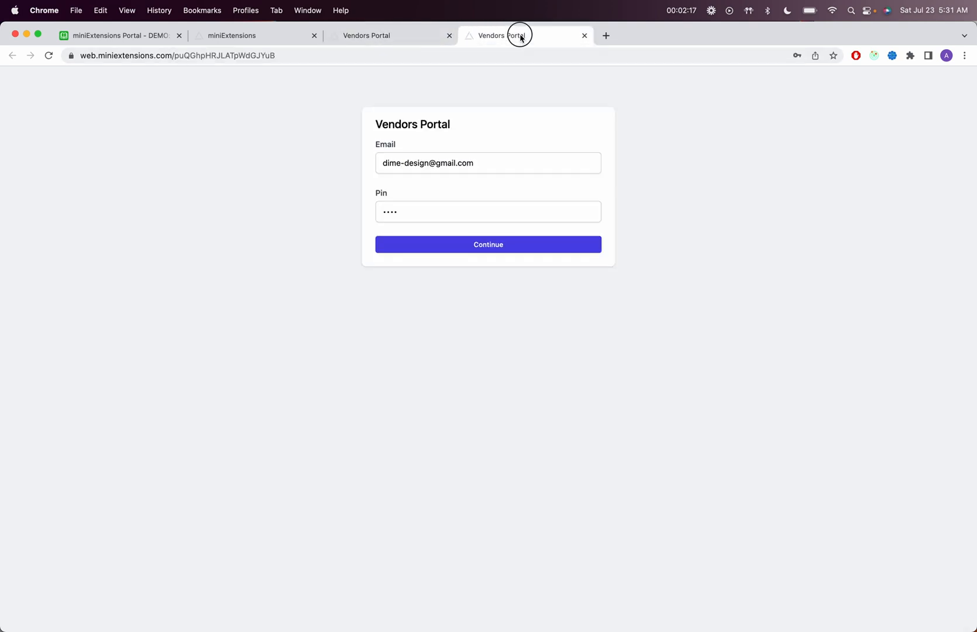
click(488, 245)
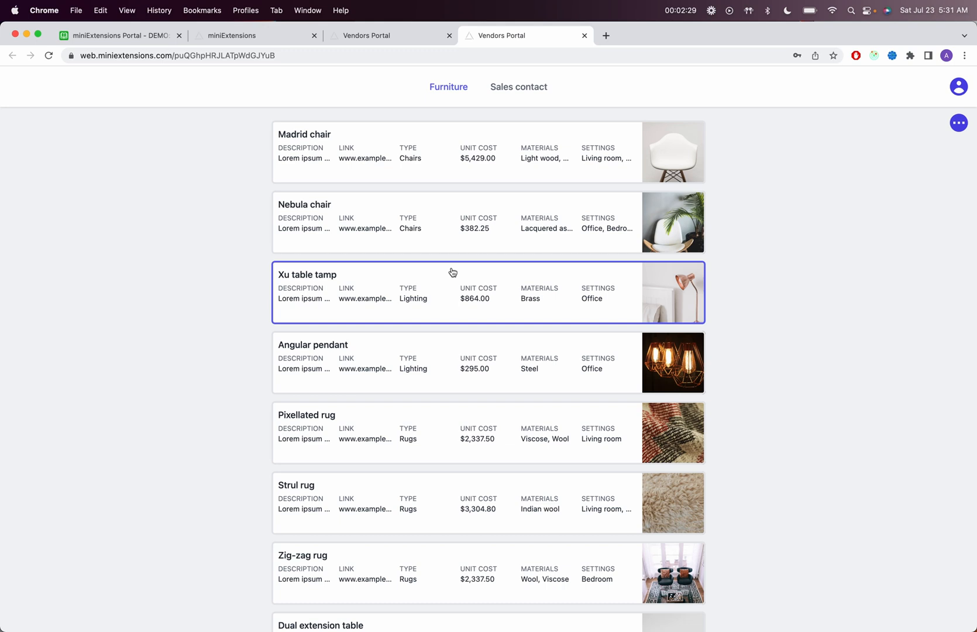
- Compare DIME Design's linked furniture in the Airtable base with the portal list
click(129, 36)
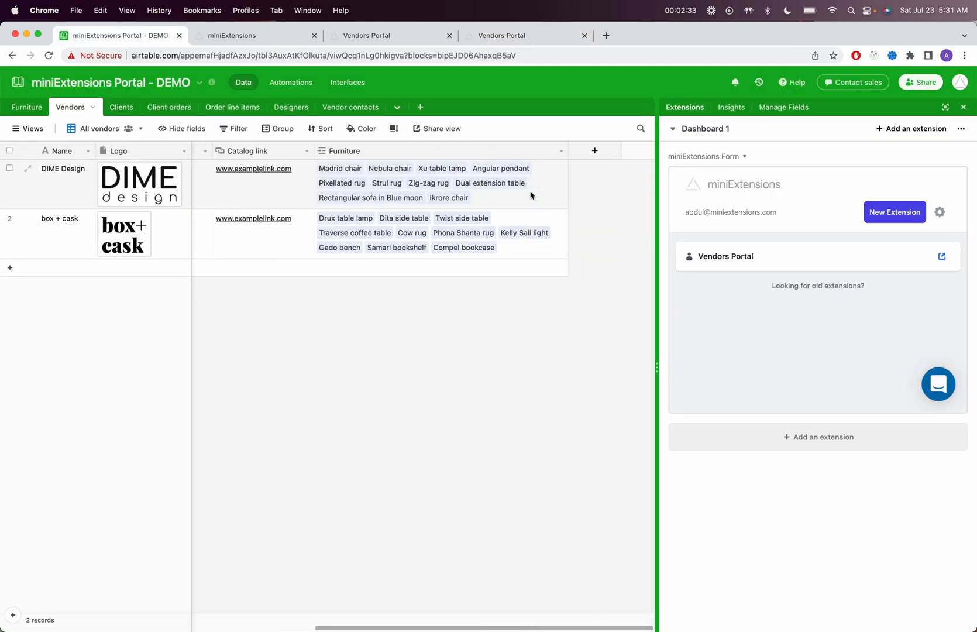
click(459, 185)
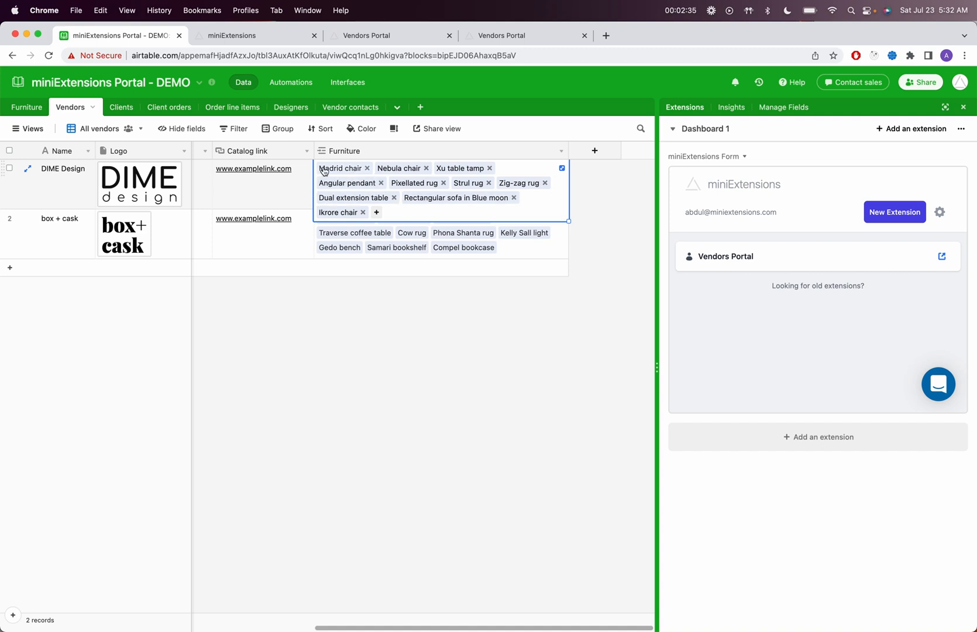
mouse_move(425, 184)
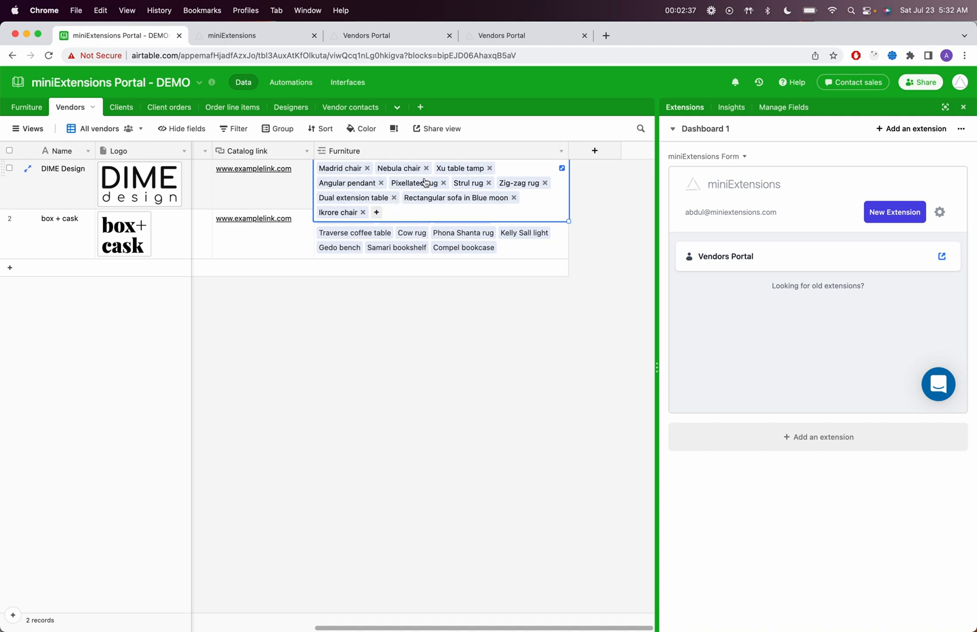
click(518, 35)
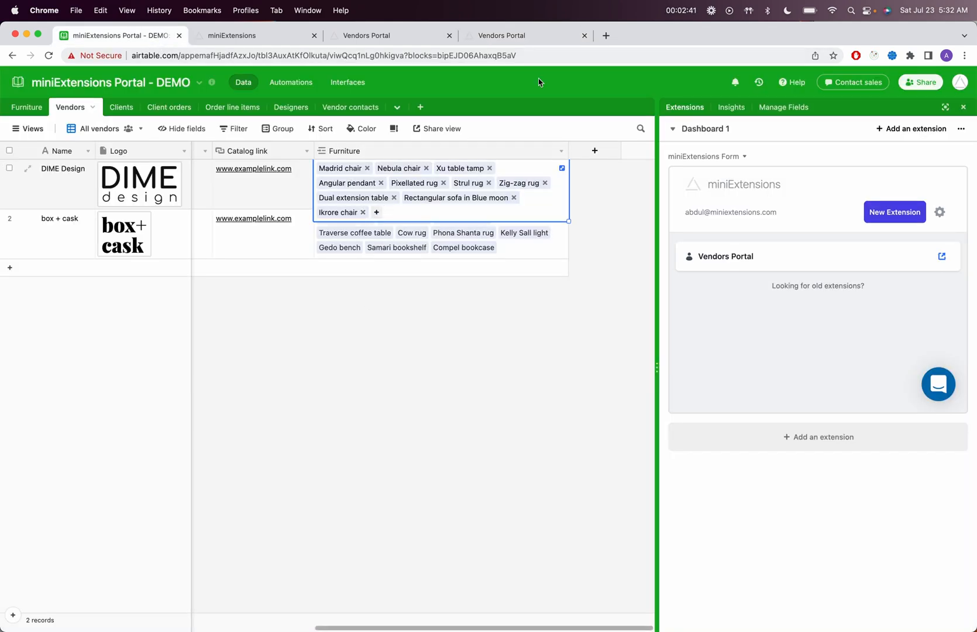
click(501, 36)
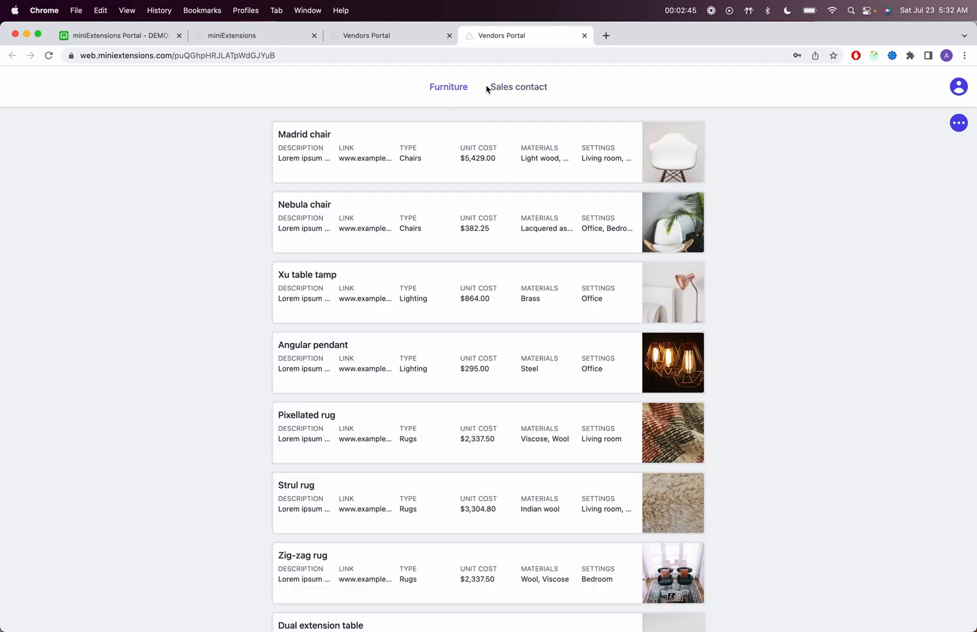
click(518, 87)
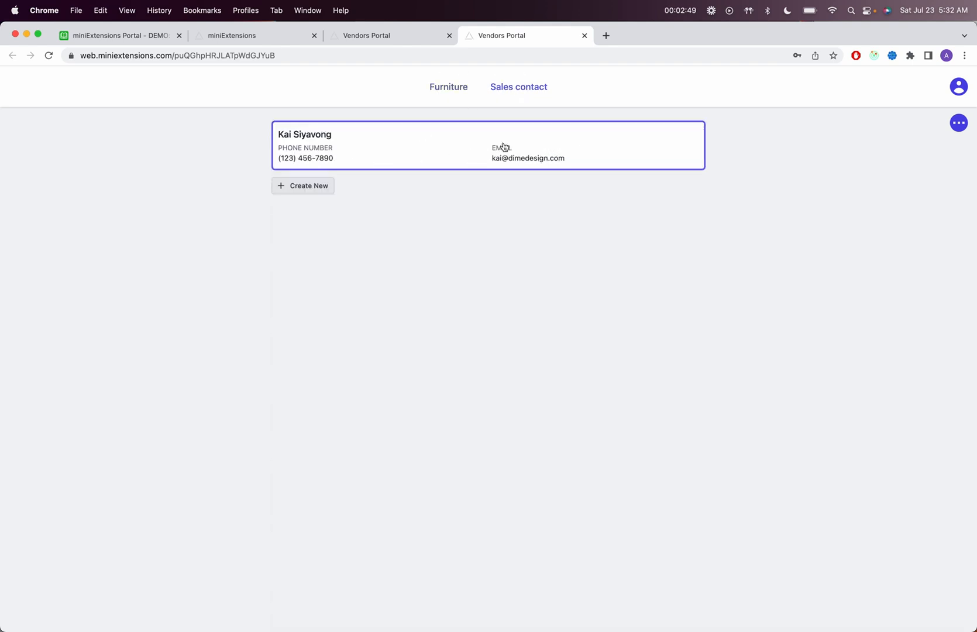
click(449, 86)
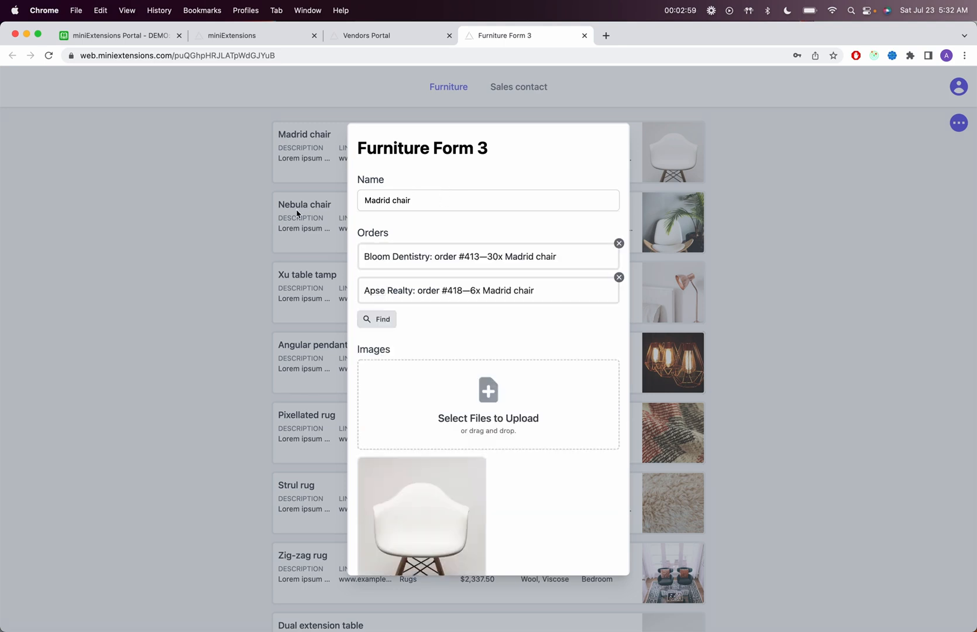
mouse_move(361, 220)
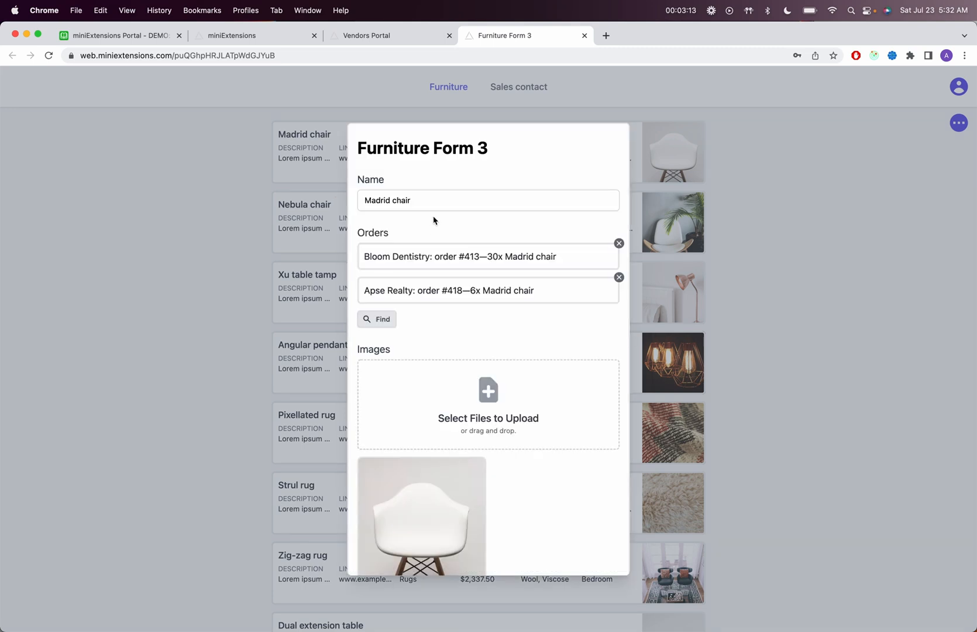
mouse_move(437, 579)
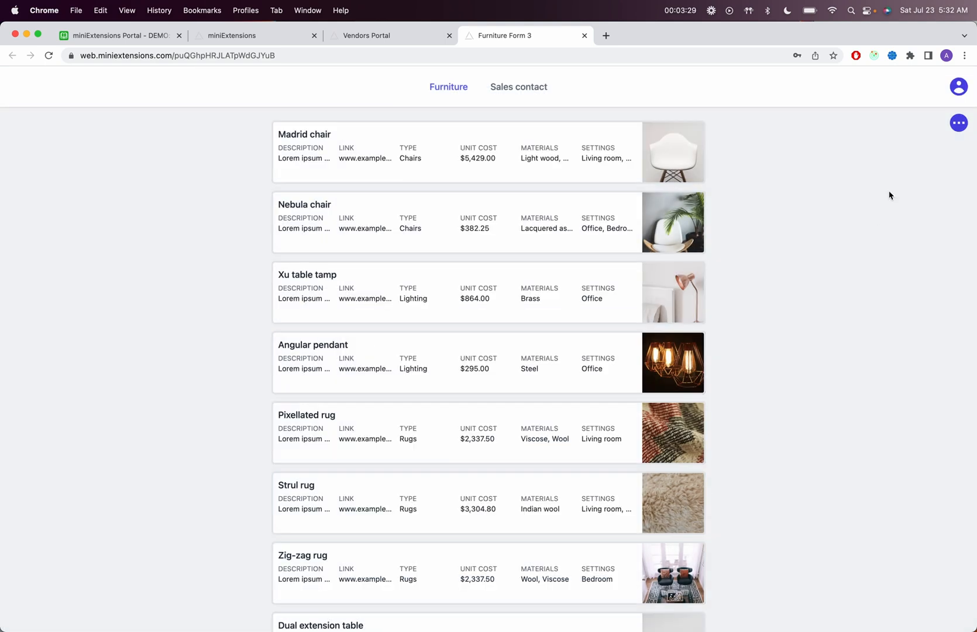
scroll(down, 3)
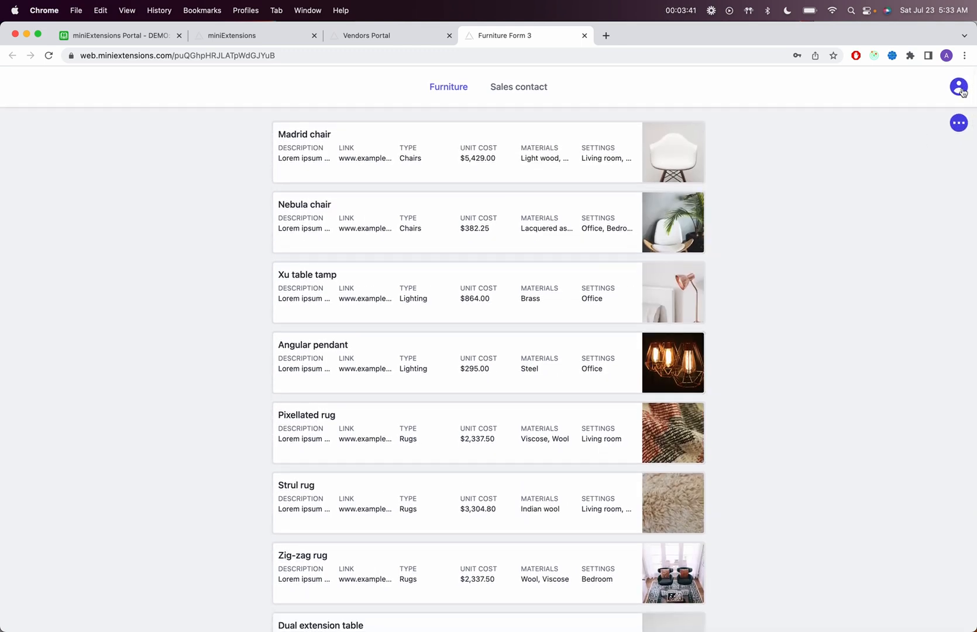
click(958, 85)
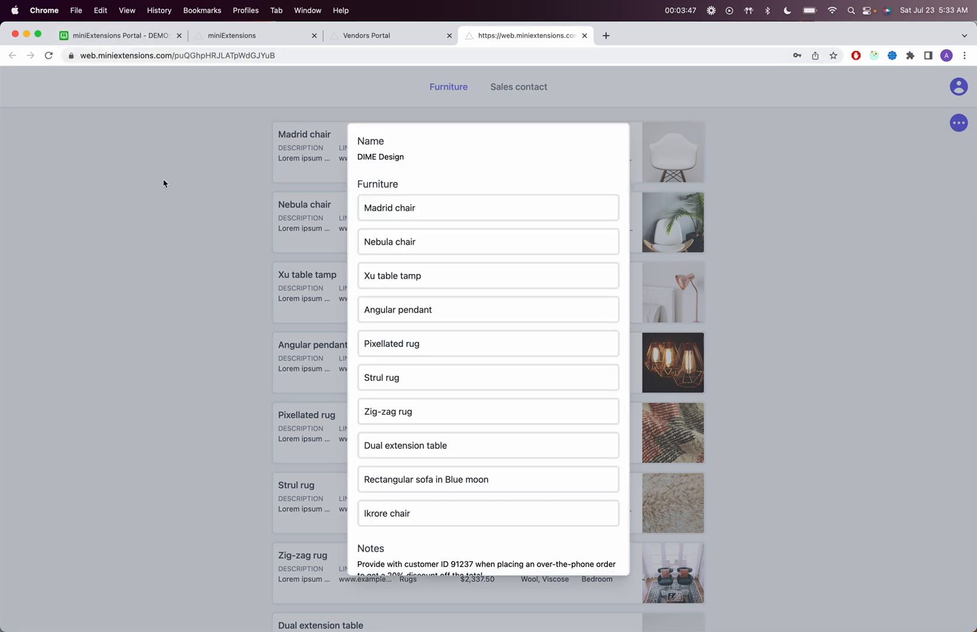
mouse_move(507, 221)
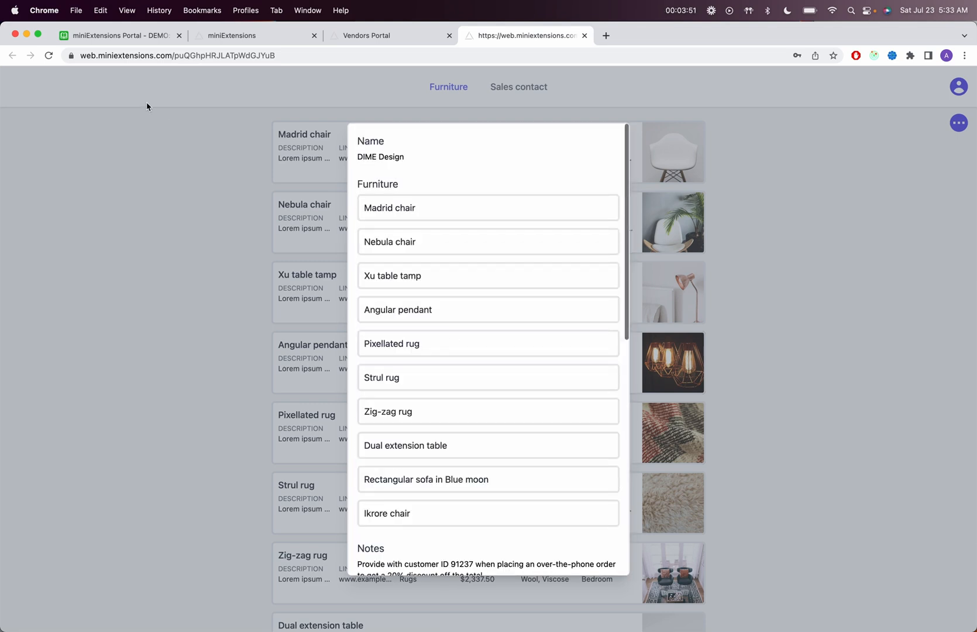
click(123, 35)
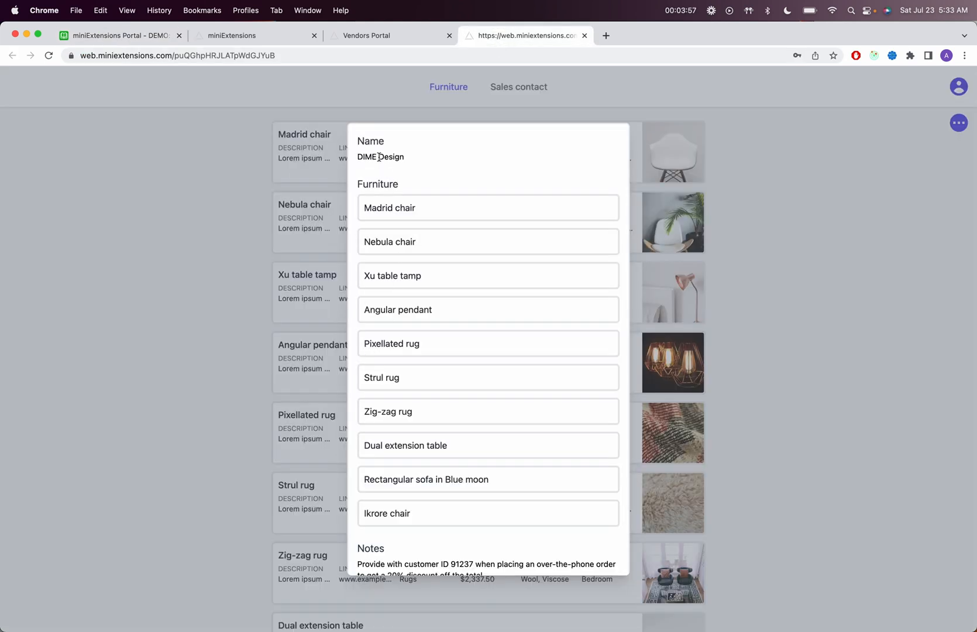
scroll(down, 3)
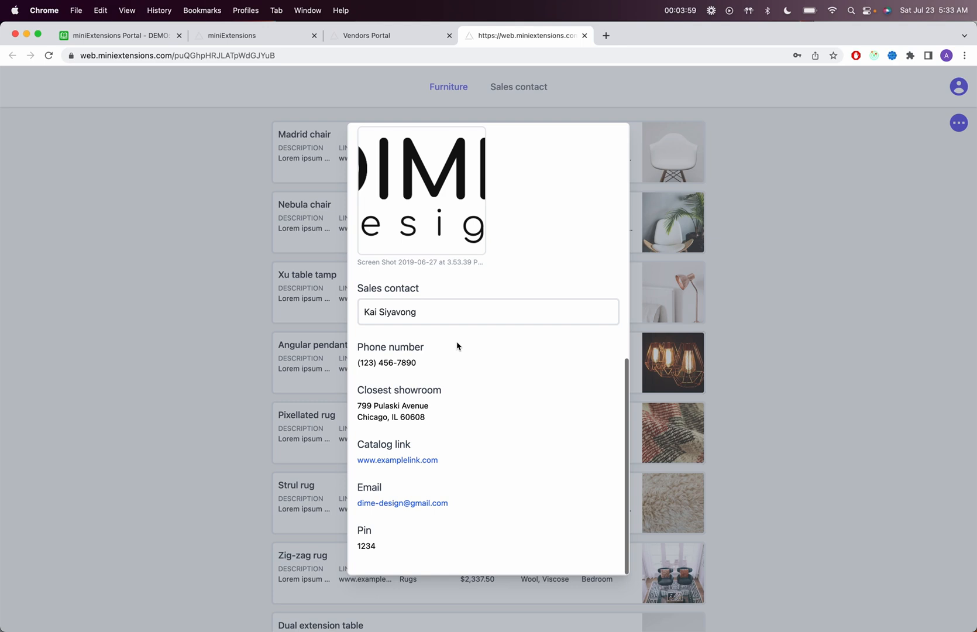
scroll(up, 3)
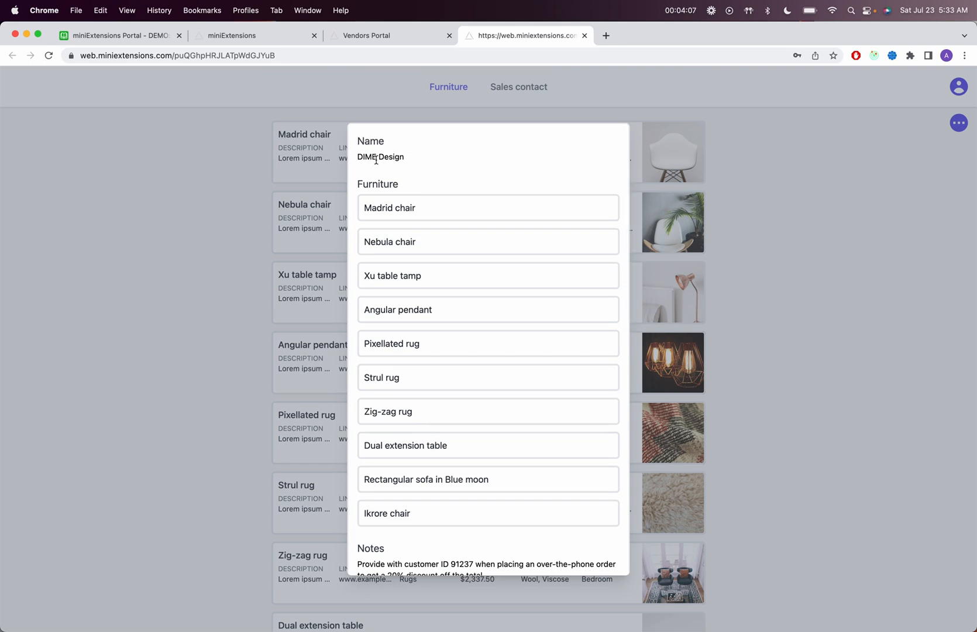
mouse_move(567, 199)
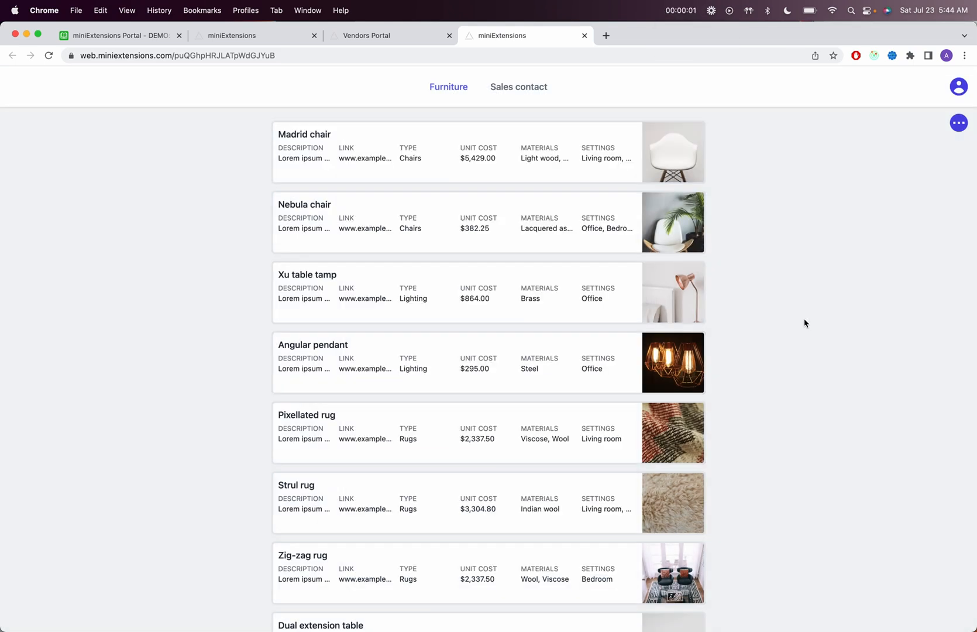
- Create and save a new furniture record named Test from the portal
scroll(down, 3)
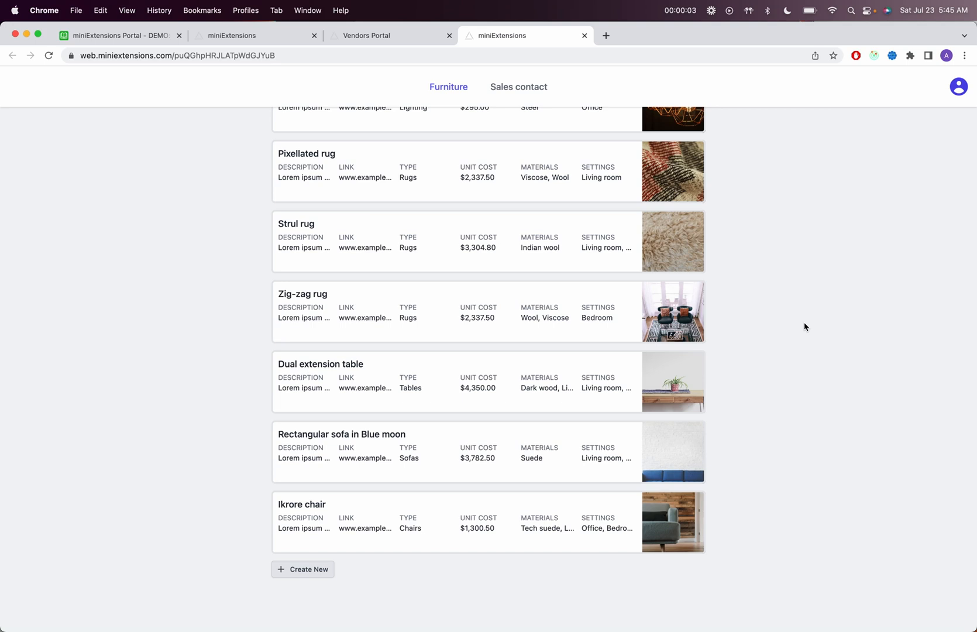
mouse_move(274, 591)
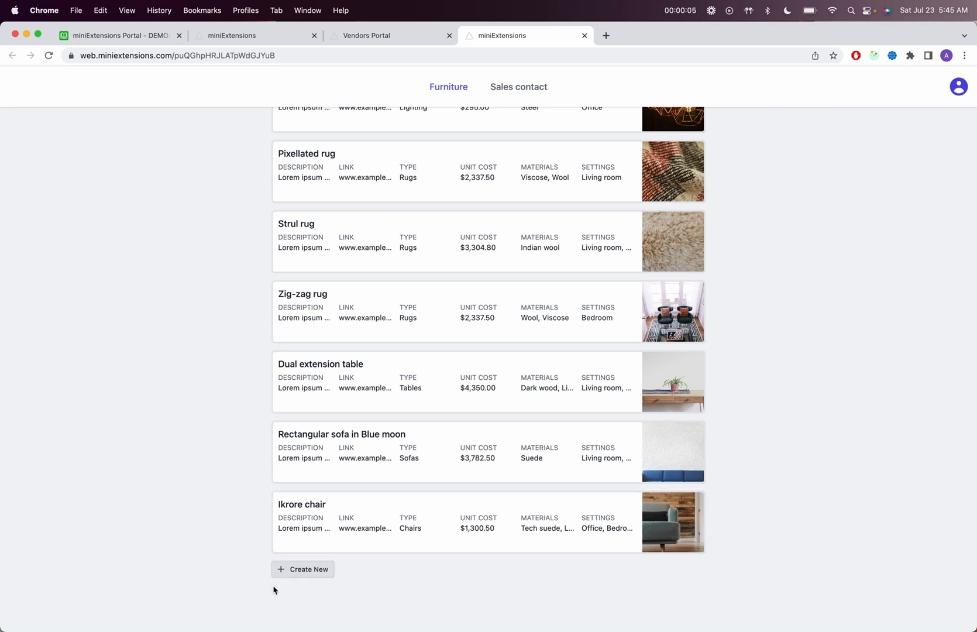
click(302, 570)
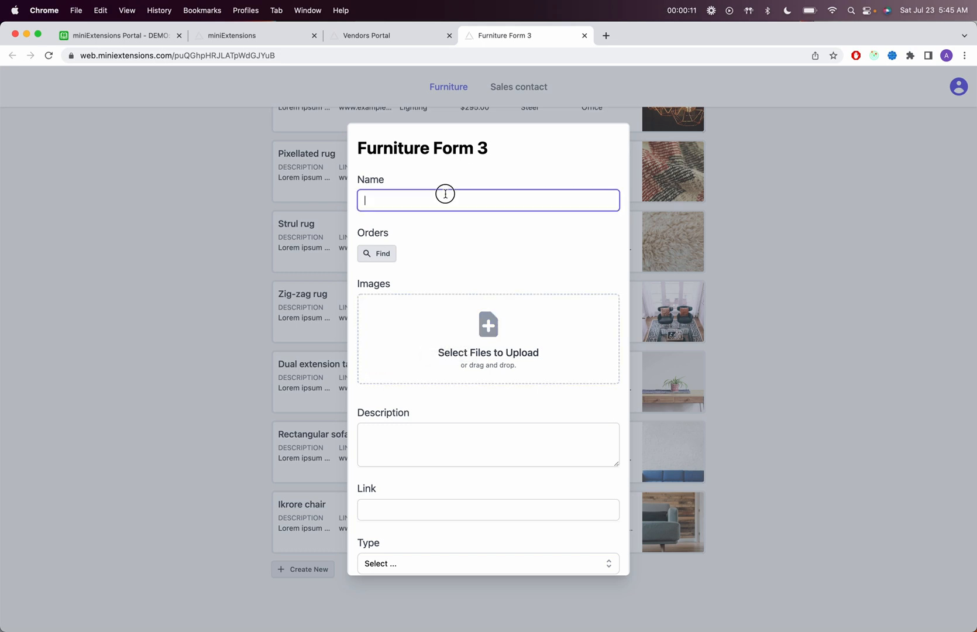
scroll(down, 3)
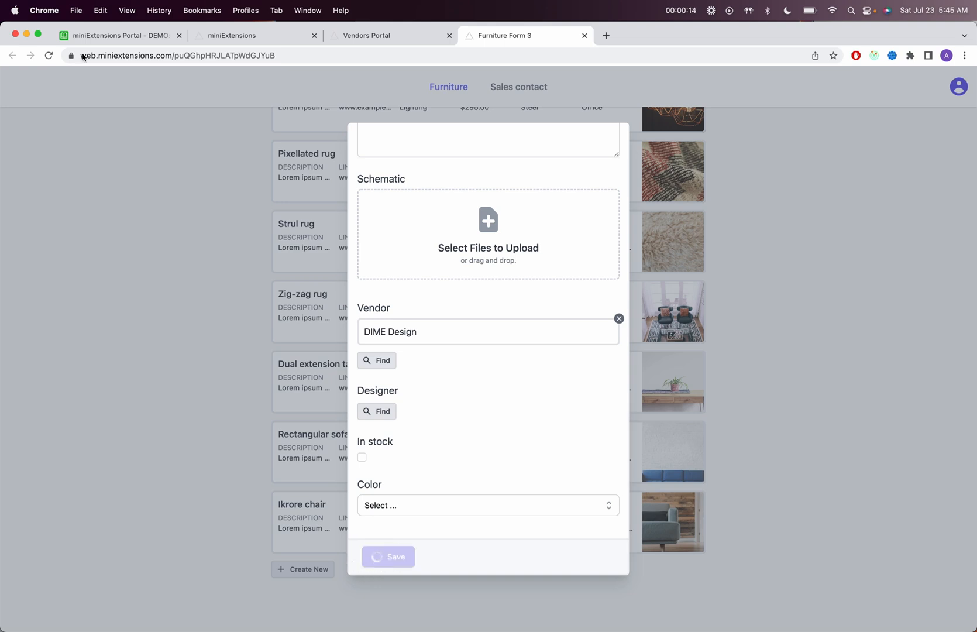
click(388, 557)
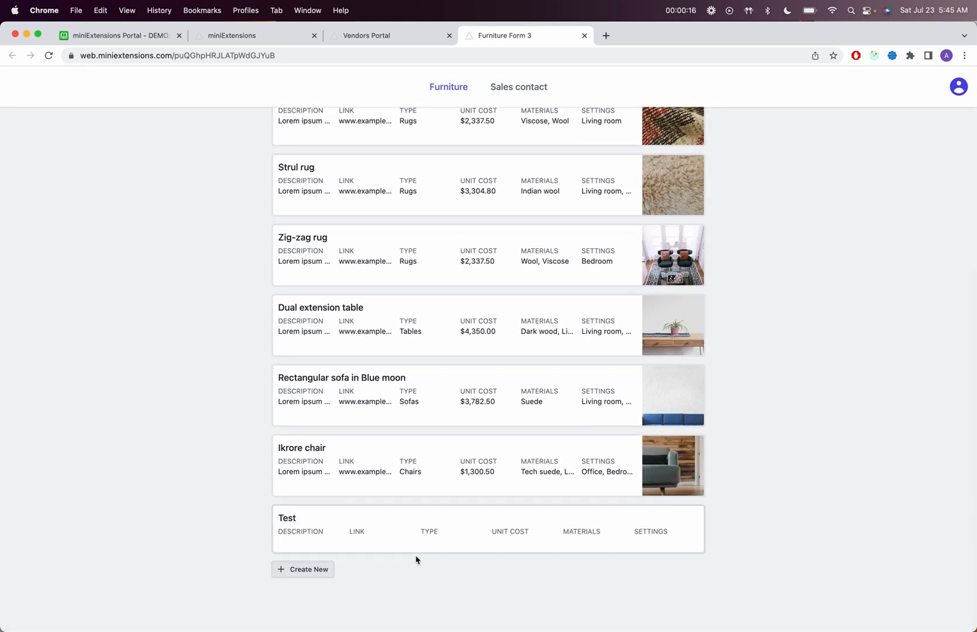
mouse_move(413, 560)
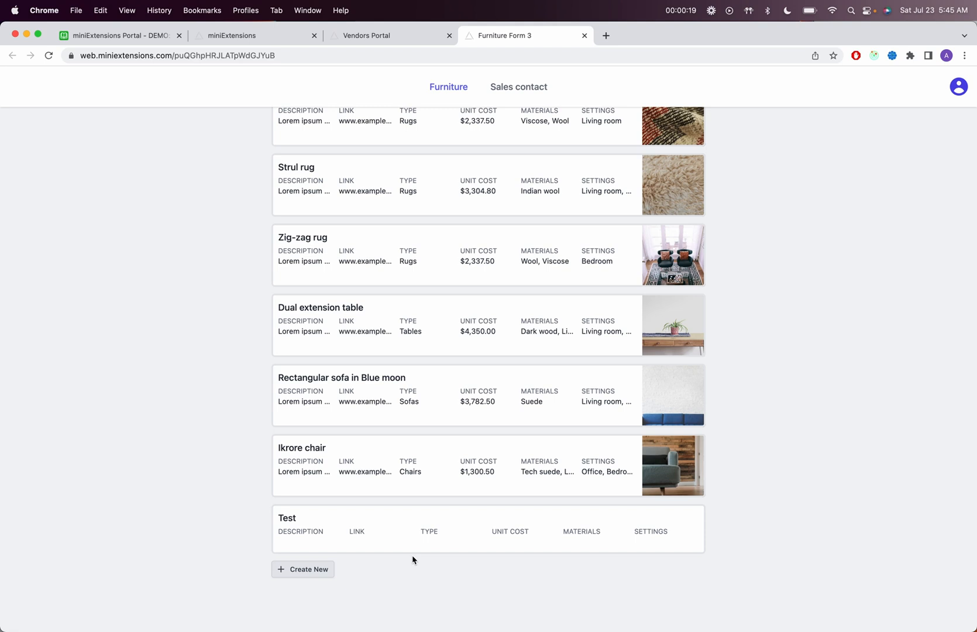
- Inspect the Test record in Airtable, confirming DIME Design is its vendor
click(129, 35)
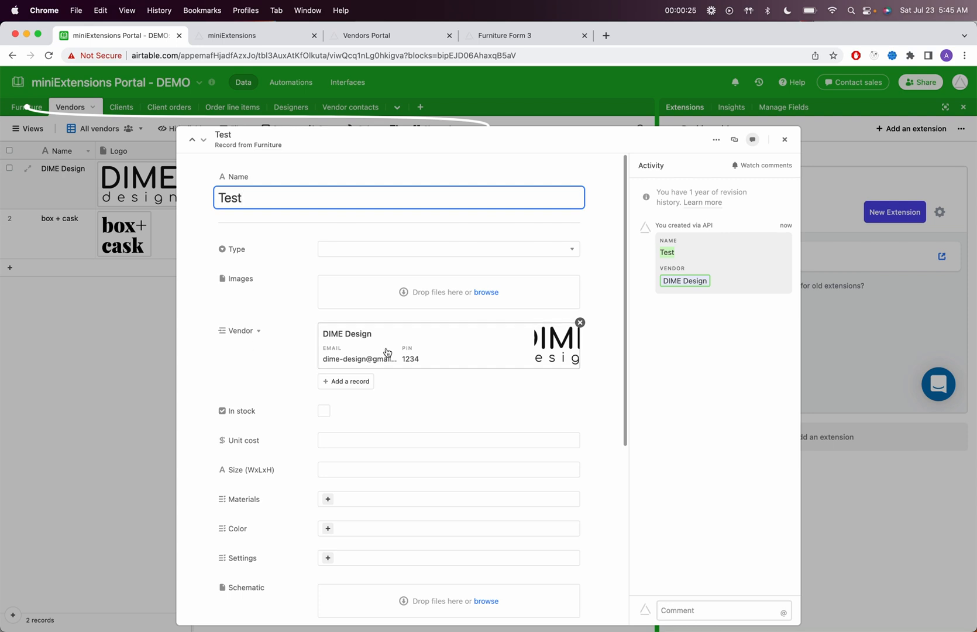
mouse_move(371, 359)
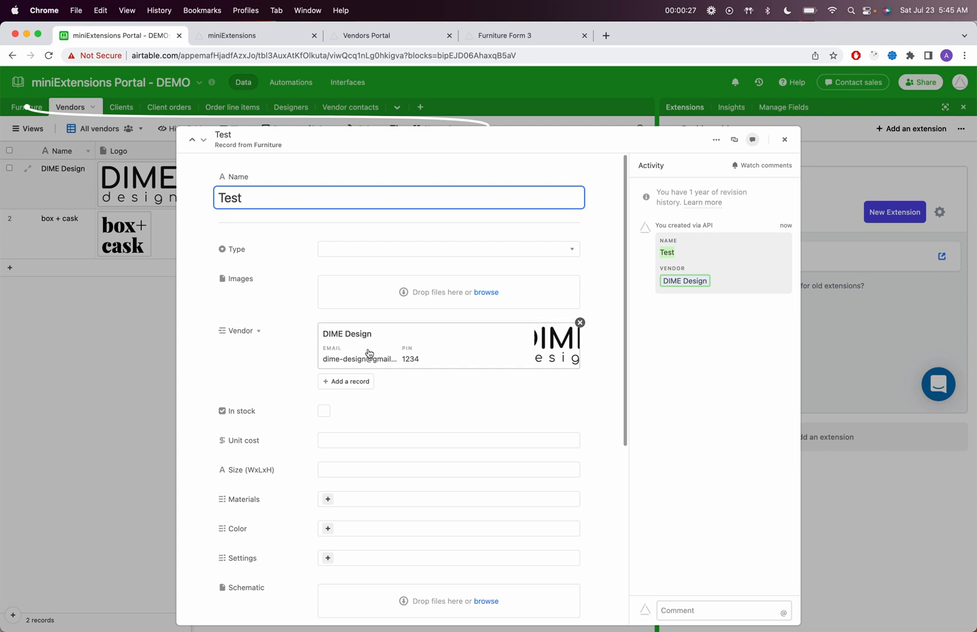
click(784, 139)
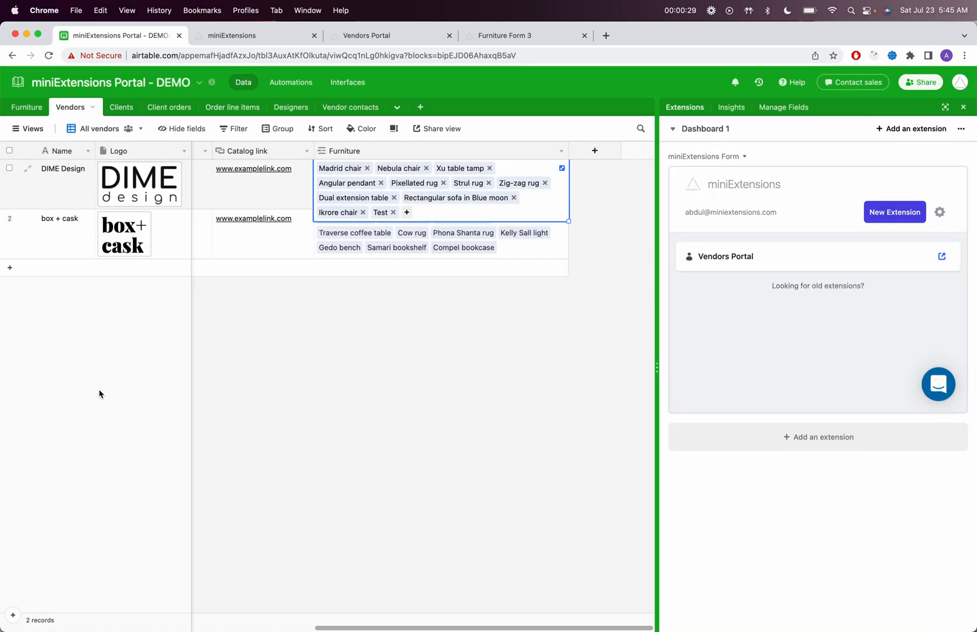